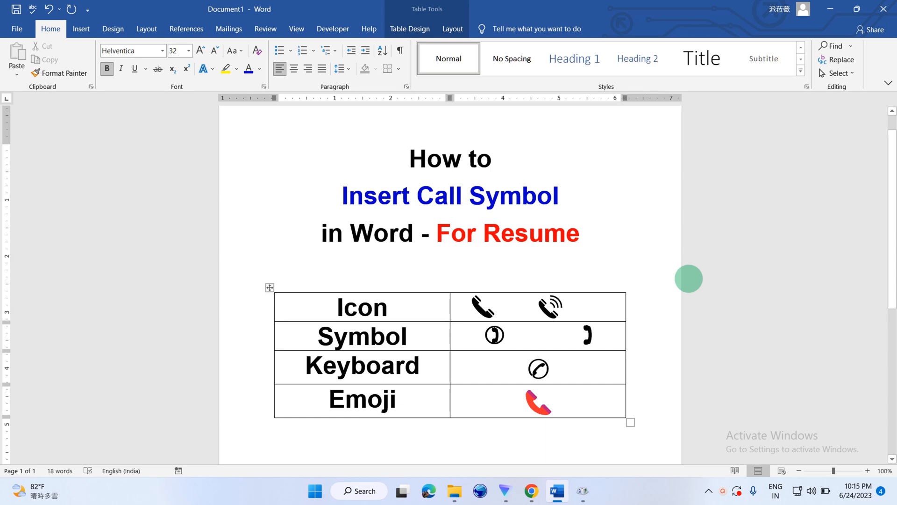
pyautogui.moveTo(630, 334)
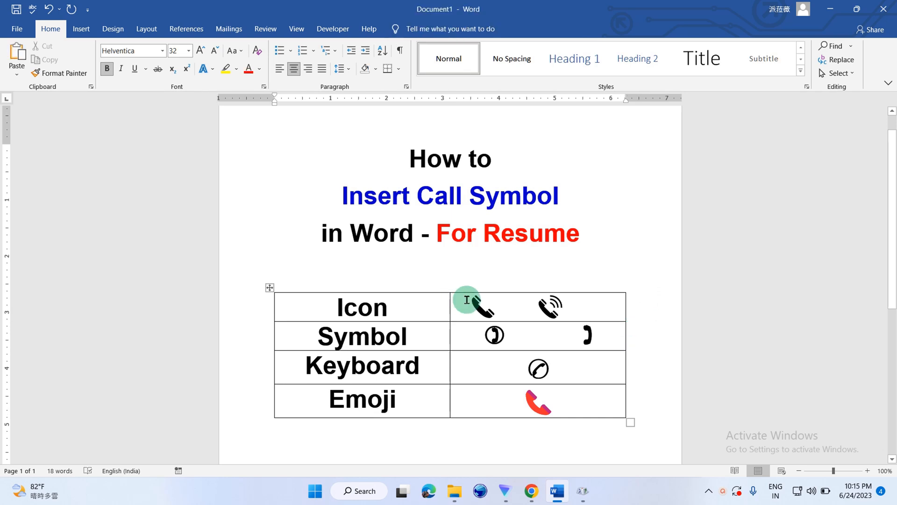
# - Select and remove the existing call symbols from the table's right-hand column
pyautogui.moveTo(482, 307); pyautogui.dragTo(538, 401)
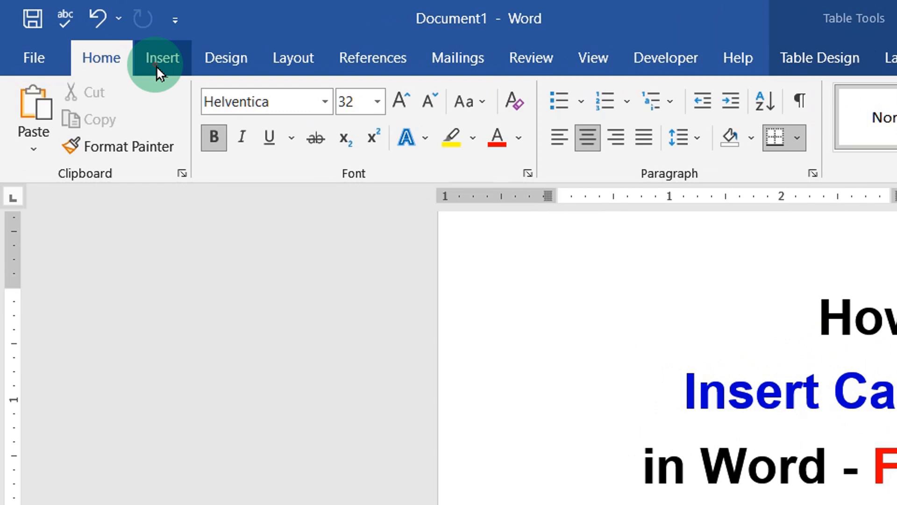
# - Insert the handset and ringing-phone stock icons, found by searching 'call', into the Icon row
pyautogui.click(162, 57)
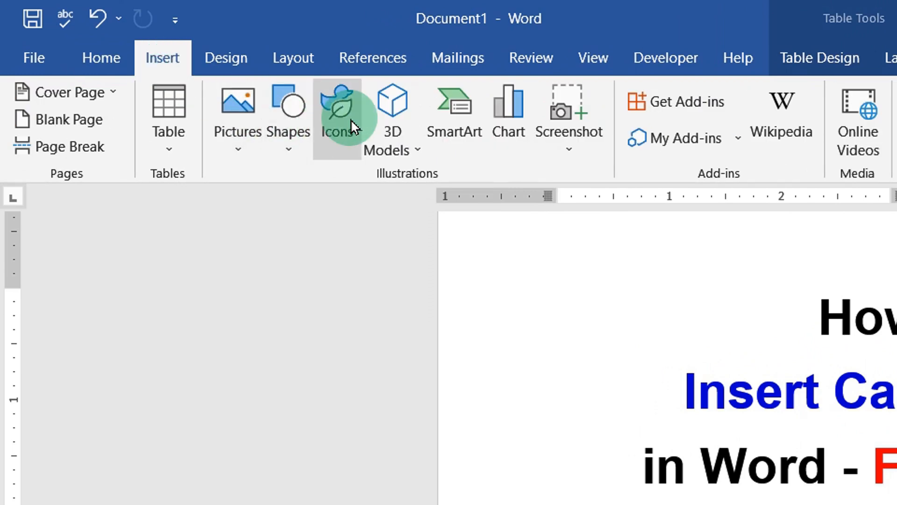
pyautogui.moveTo(338, 111)
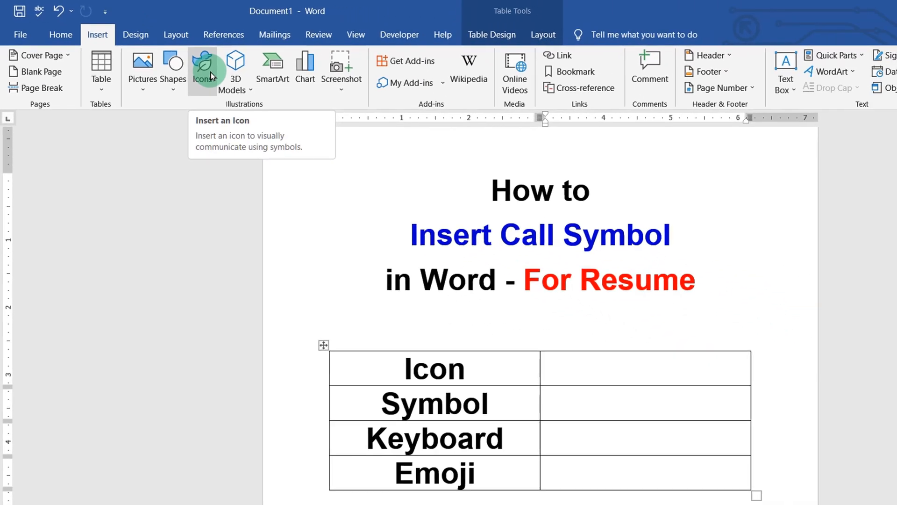
pyautogui.click(202, 71)
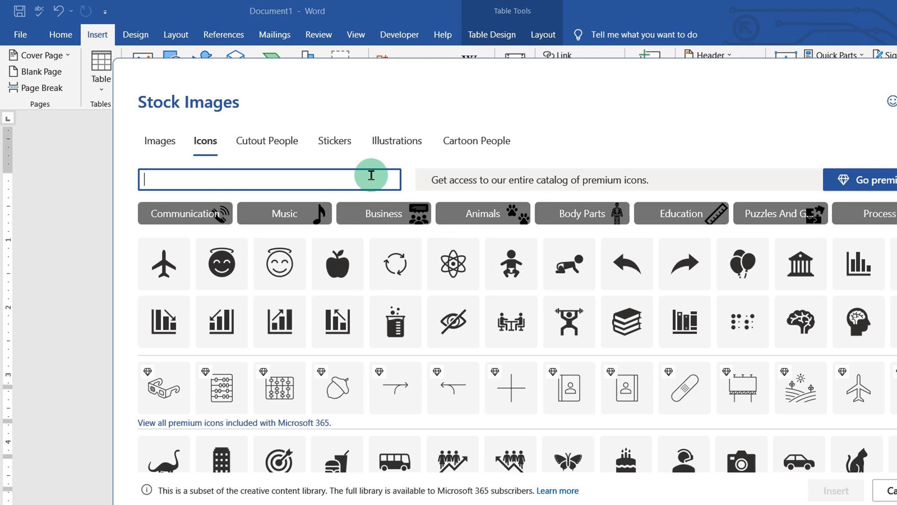
pyautogui.write('call')
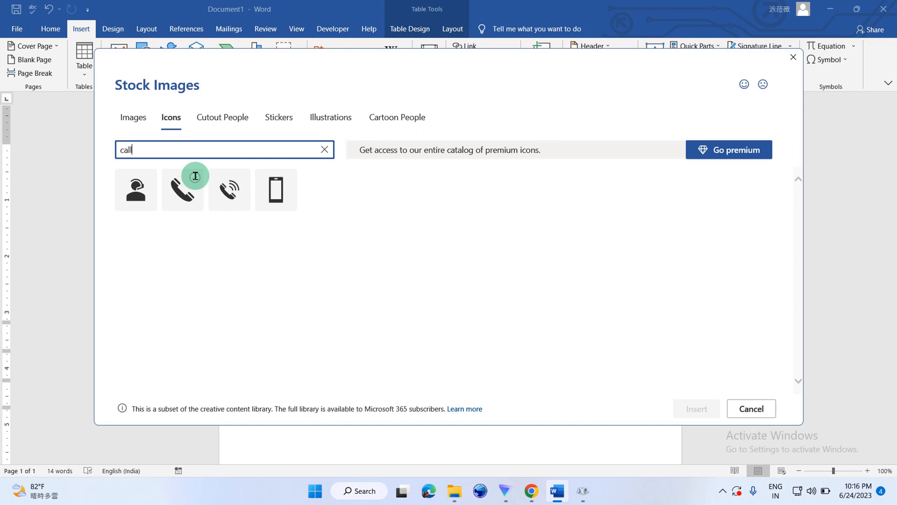
pyautogui.click(229, 190)
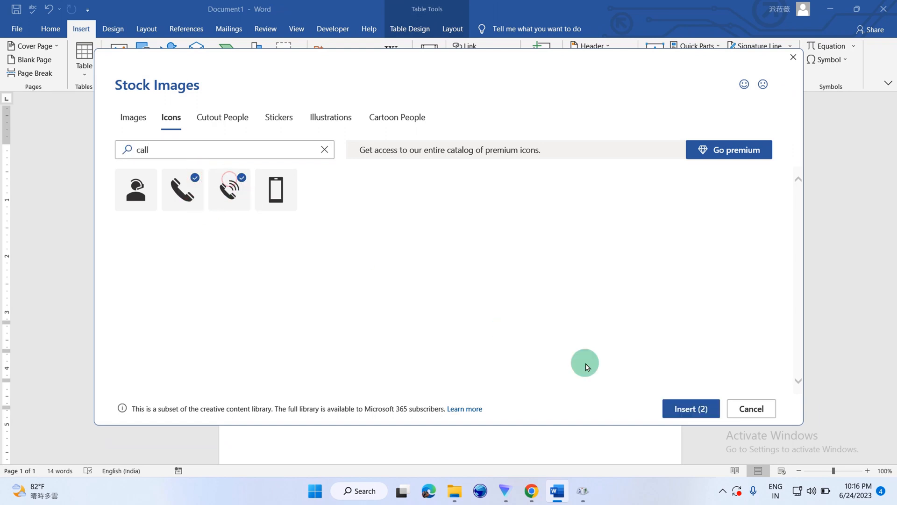
pyautogui.click(690, 408)
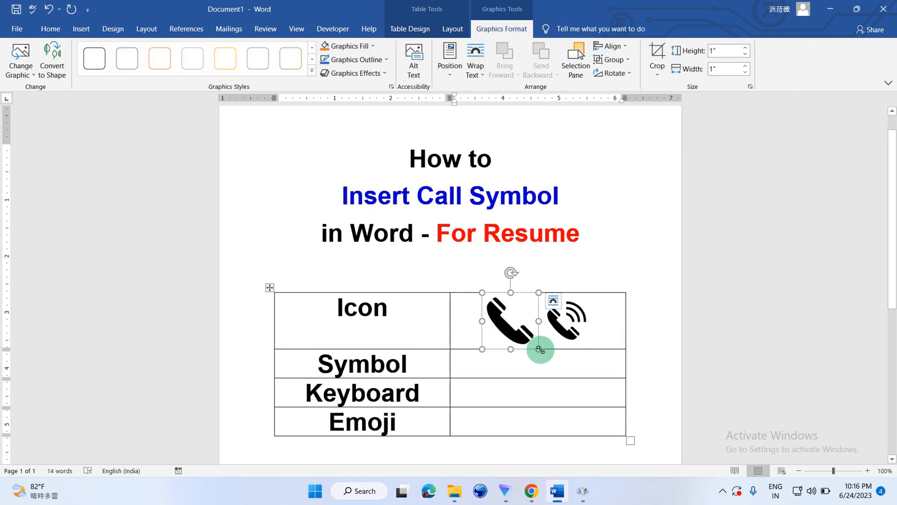
# - Shrink the icons to 0.7 inch, set the ringing phone to float behind text and place it beside the title
pyautogui.moveTo(539, 349); pyautogui.dragTo(537, 324)
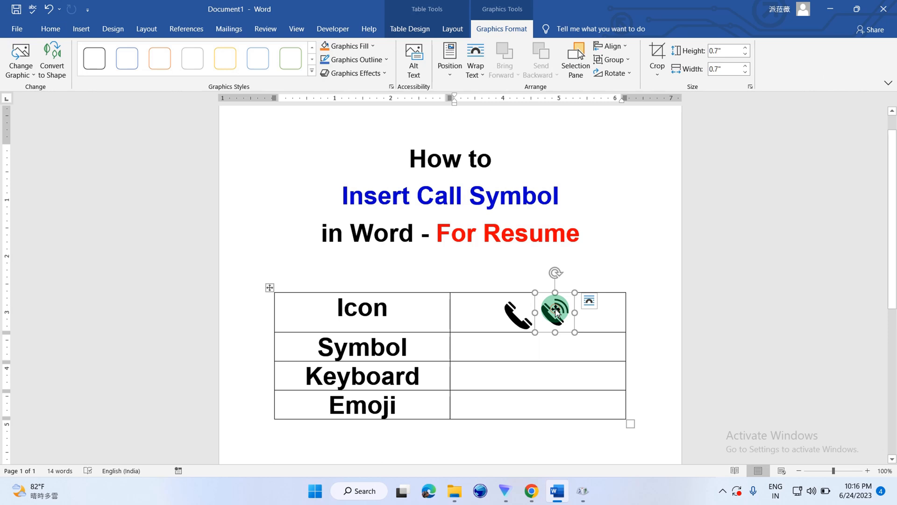
pyautogui.rightClick(554, 312)
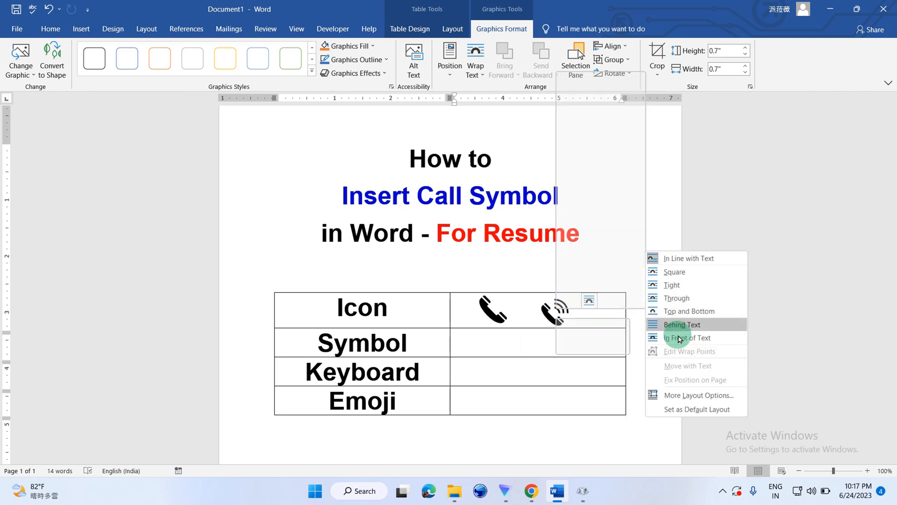
pyautogui.click(681, 324)
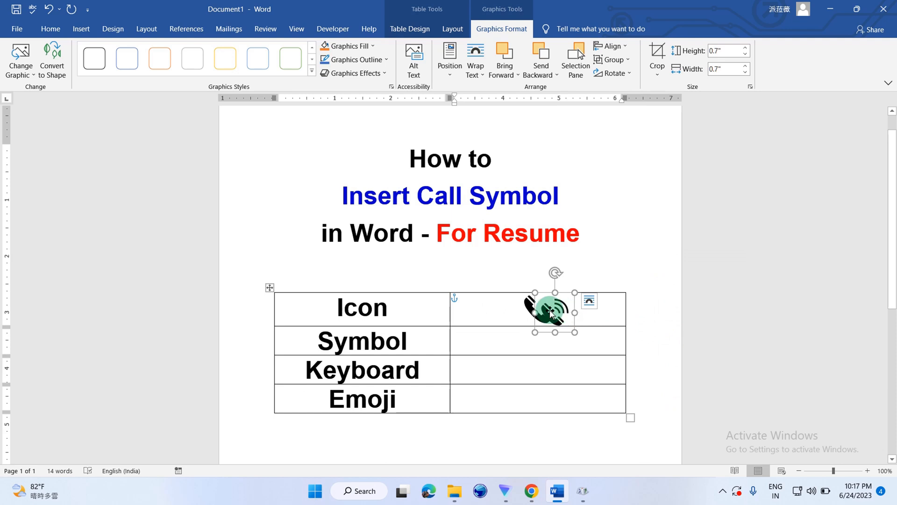
pyautogui.moveTo(553, 309); pyautogui.dragTo(621, 251)
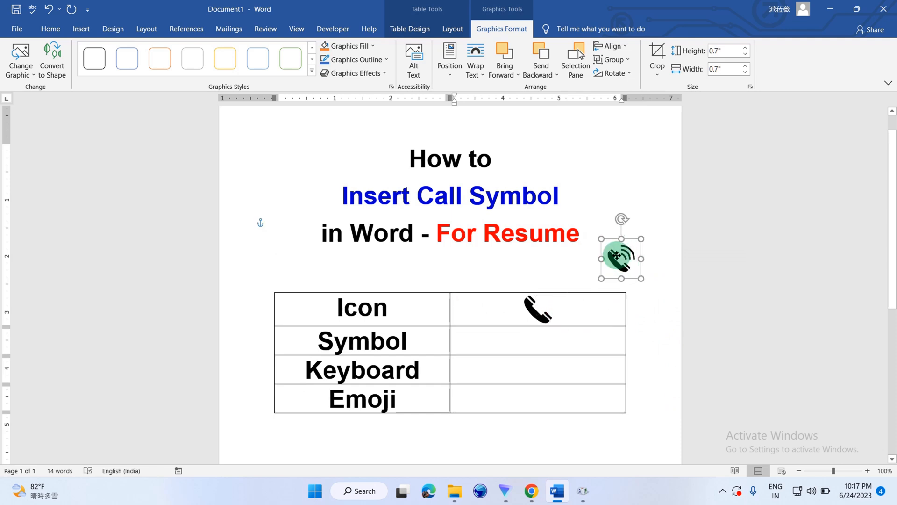
pyautogui.click(575, 315)
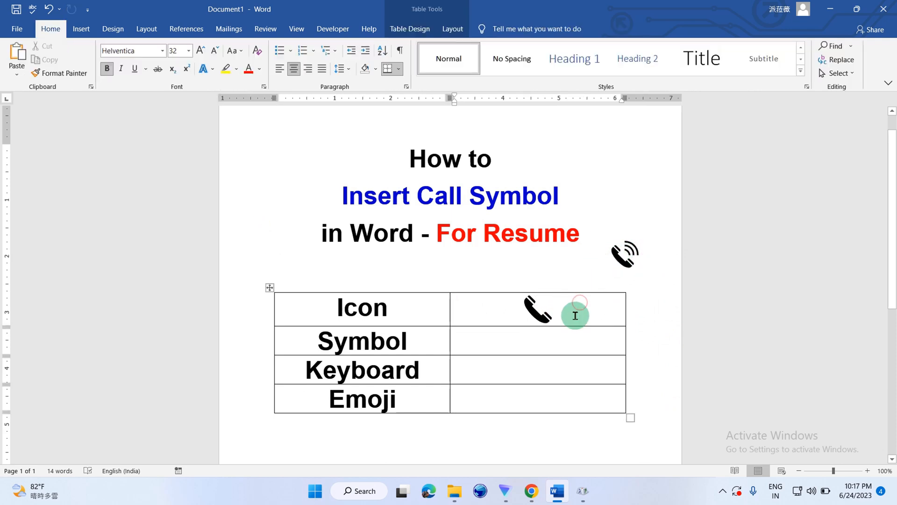
pyautogui.moveTo(563, 347)
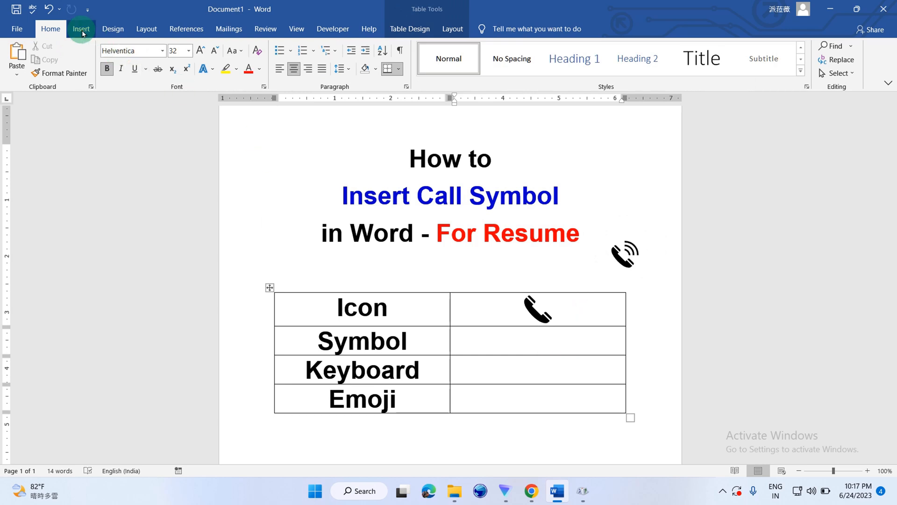
# - Insert the circled handset symbol from the Wingdings font into the Symbol row
pyautogui.click(81, 29)
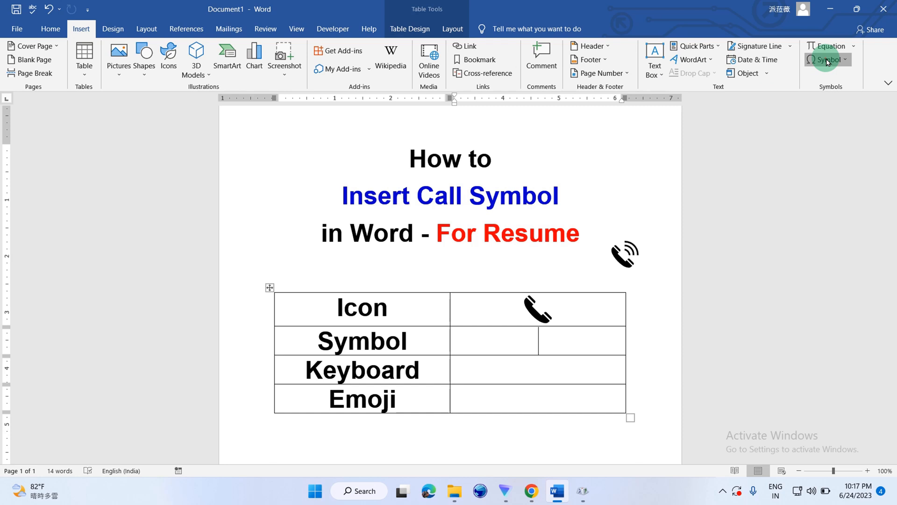
pyautogui.click(826, 59)
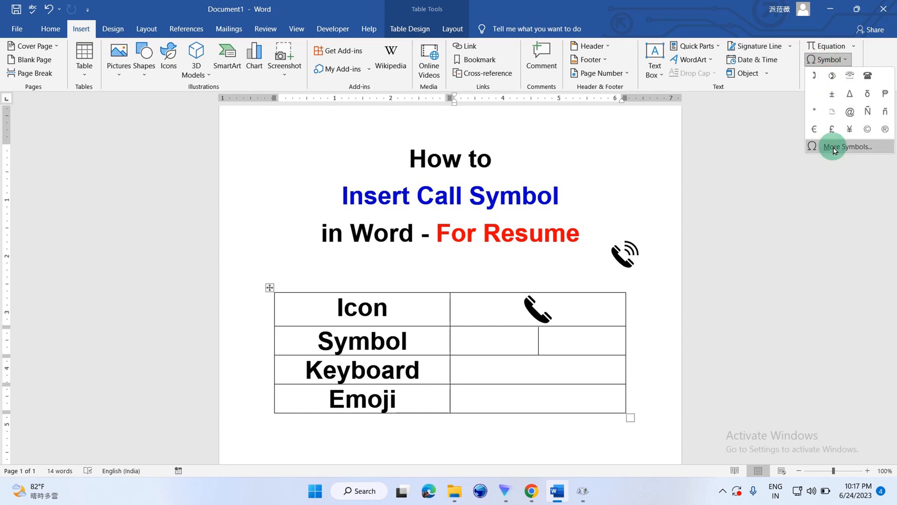
pyautogui.click(853, 147)
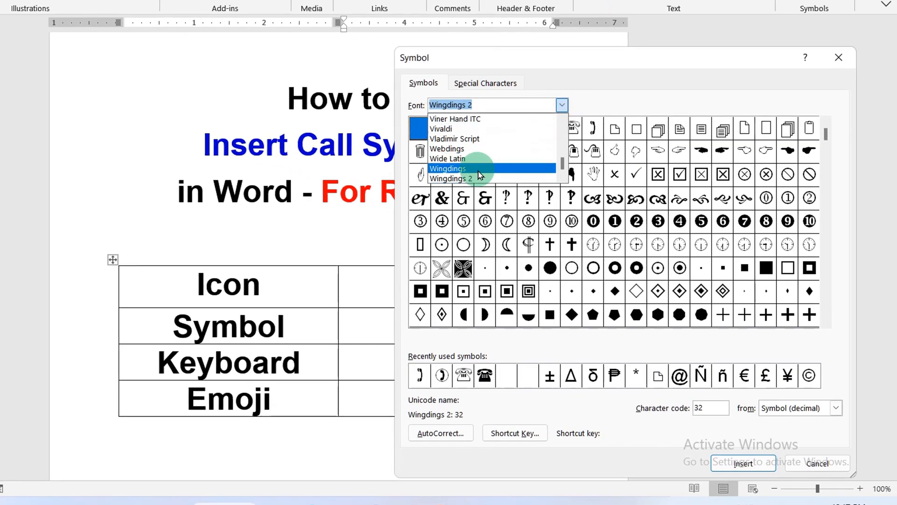
pyautogui.click(447, 168)
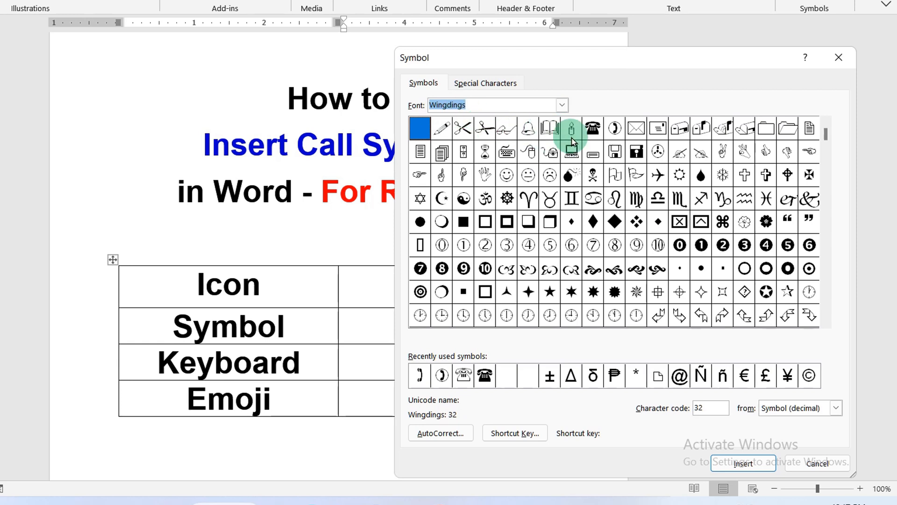
pyautogui.click(615, 128)
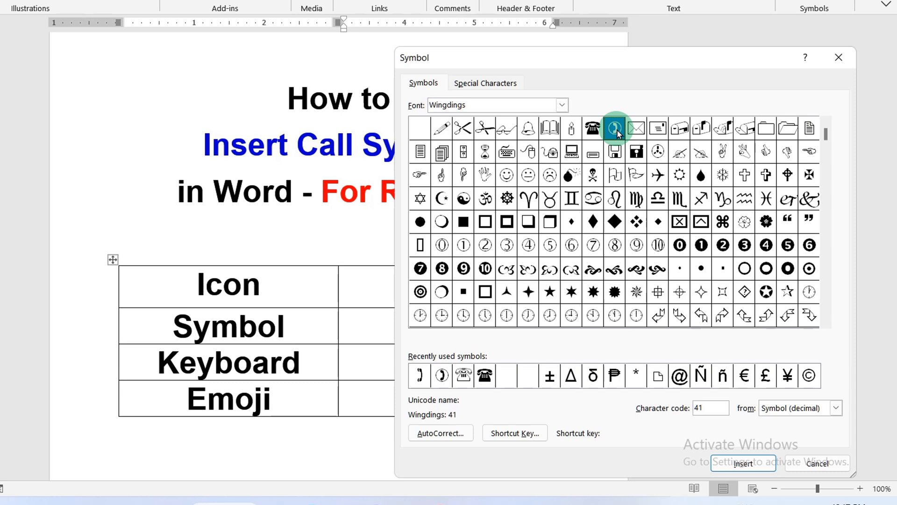
pyautogui.click(742, 462)
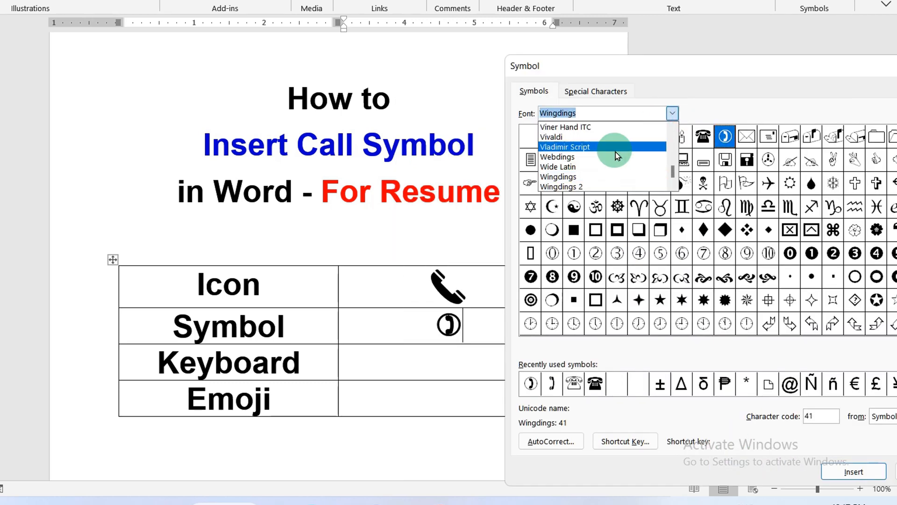
pyautogui.moveTo(560, 187)
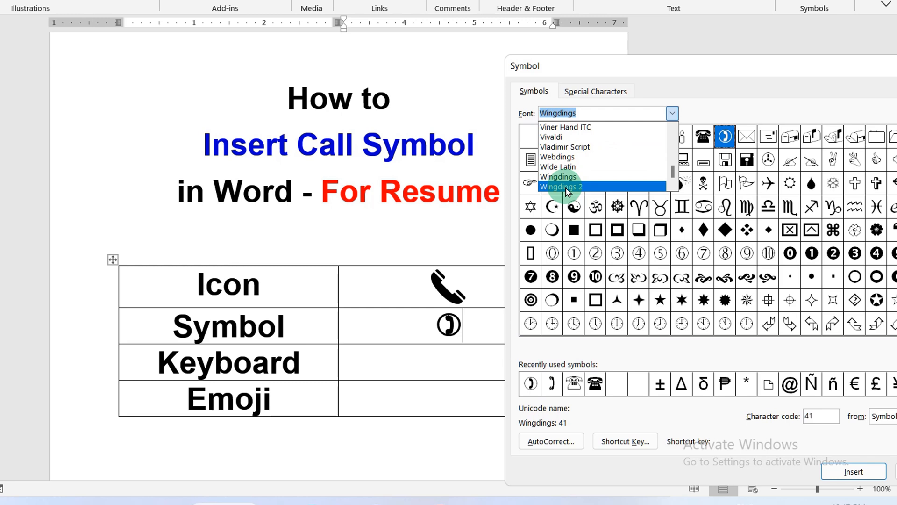
# - Add the Wingdings 2 handset symbol beside the first one in the Symbol row
pyautogui.click(560, 187)
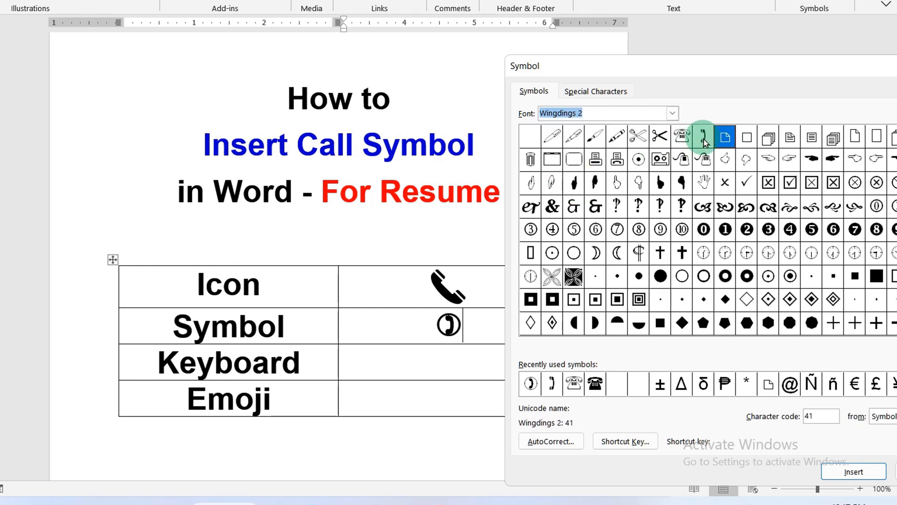
pyautogui.click(704, 137)
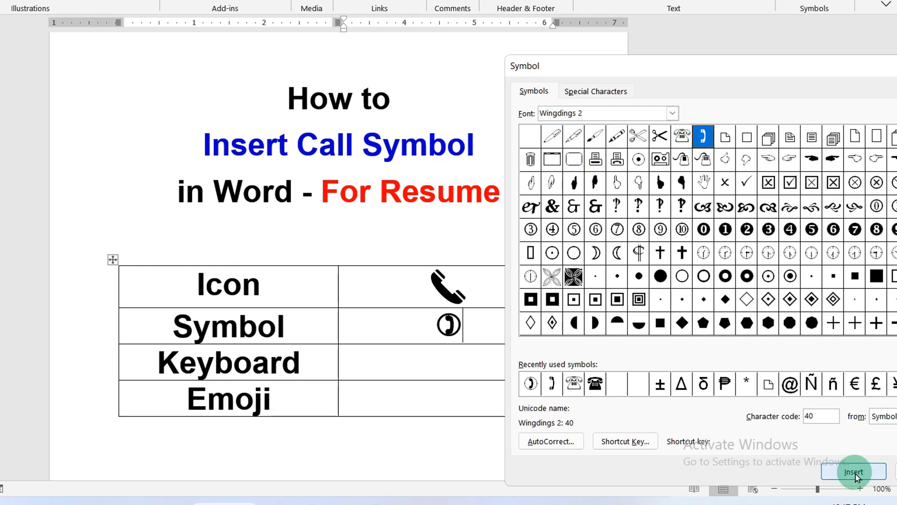
pyautogui.click(852, 471)
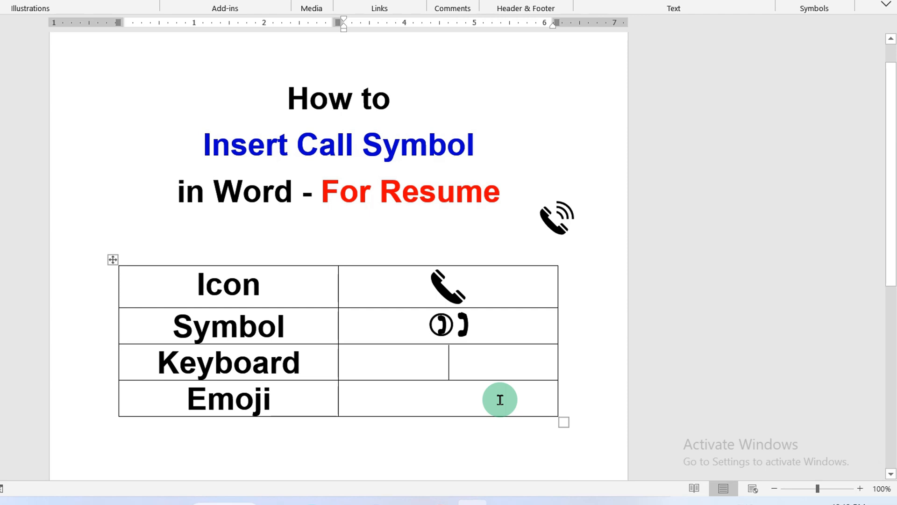
# - Convert the typed code 2706 with Alt+X into a circled phone symbol in the Keyboard row
pyautogui.write('2706')
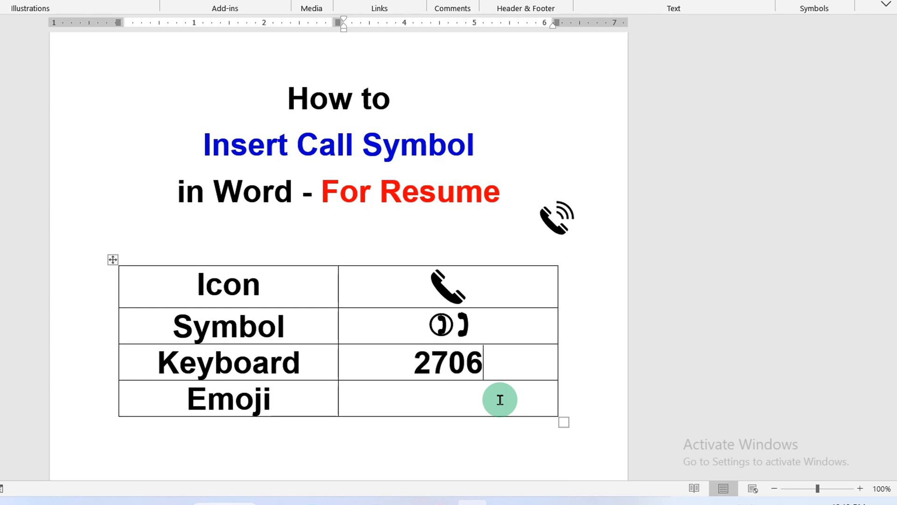
pyautogui.press('alt+x')
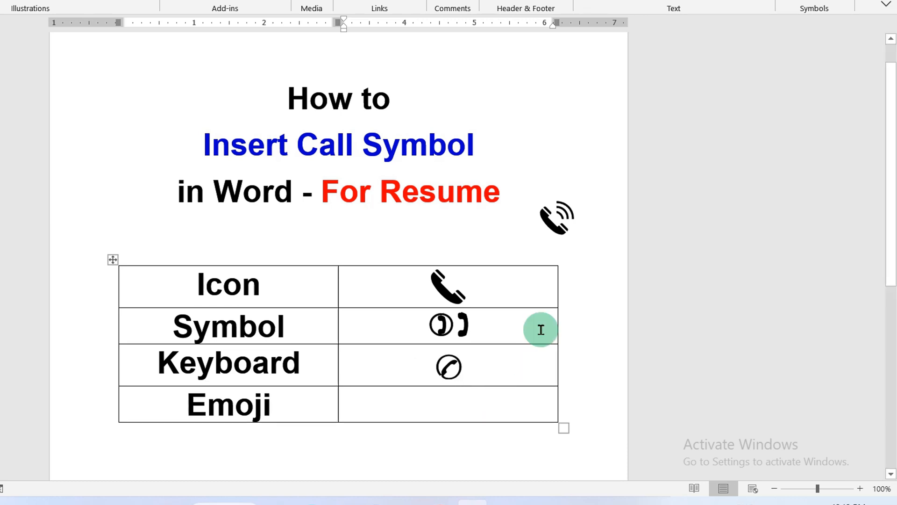
pyautogui.moveTo(285, 407)
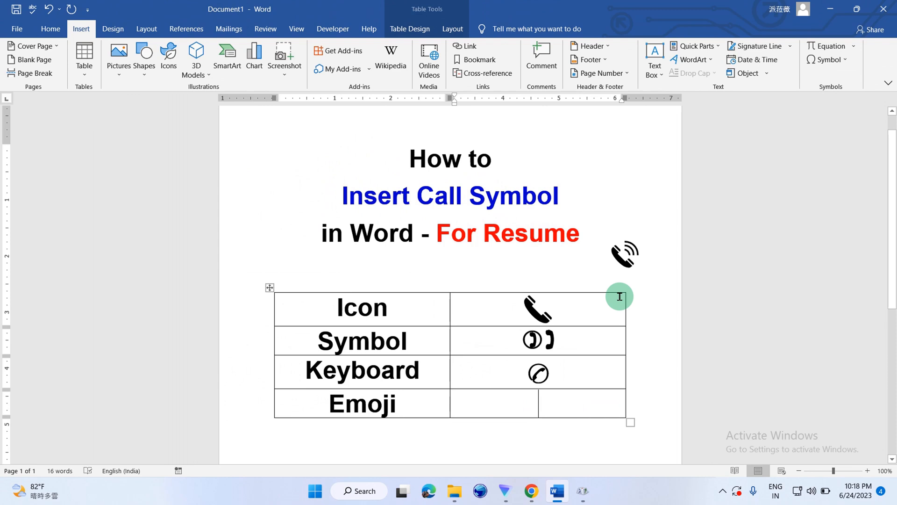
# - Insert the telephone receiver emoji, searched by 'call' in the Win+. picker, into the Emoji row
pyautogui.press('win+.')
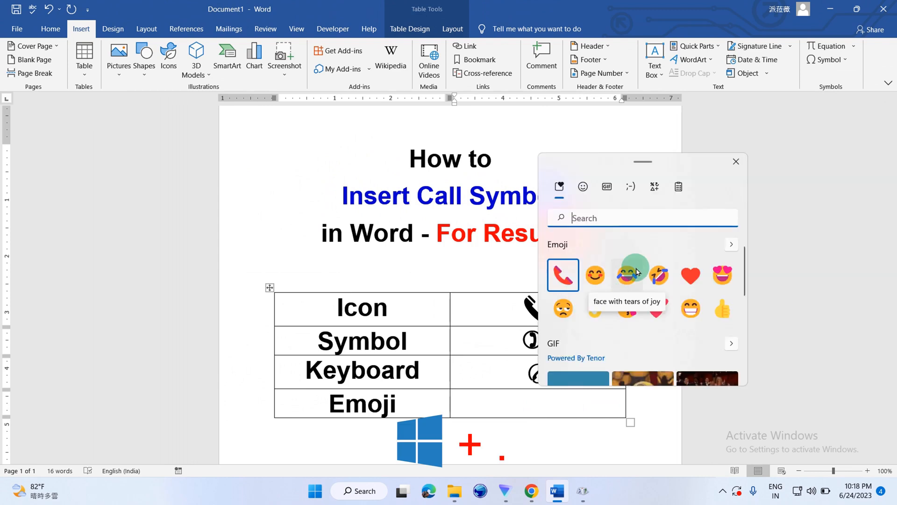
pyautogui.write('call')
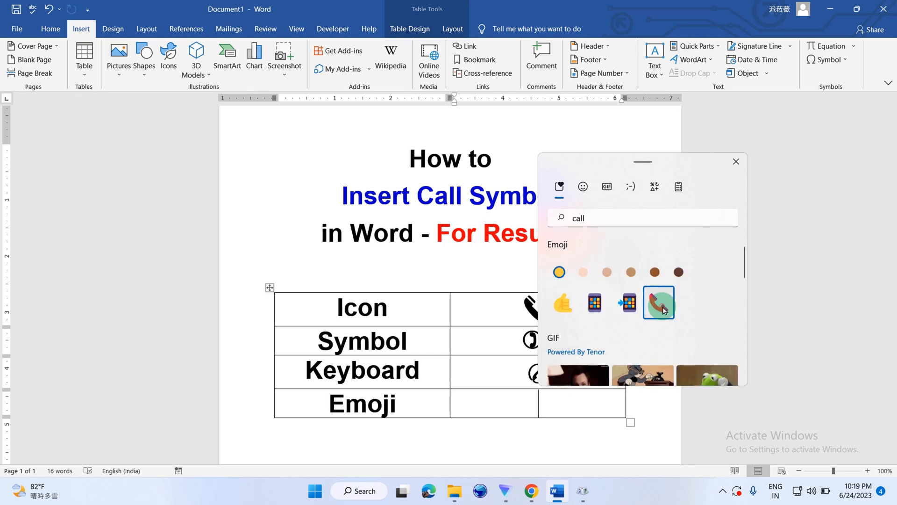
pyautogui.click(658, 302)
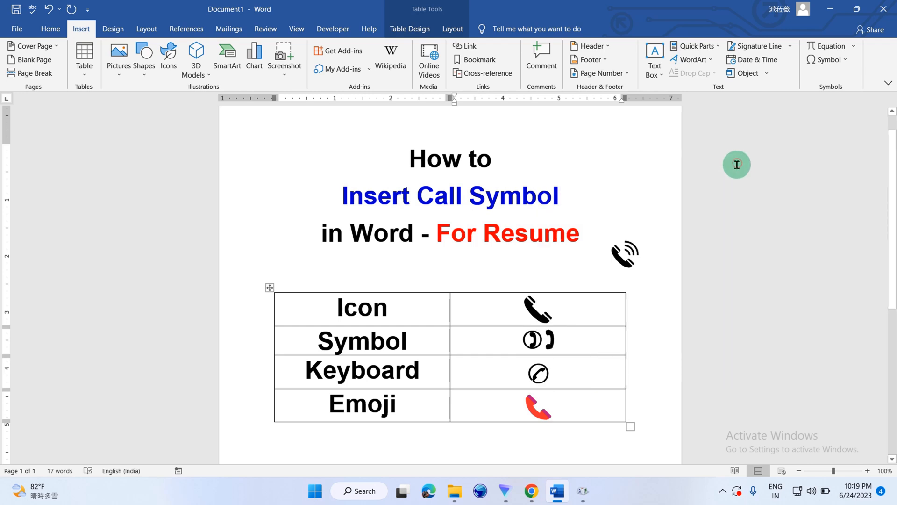
pyautogui.moveTo(890, 384)
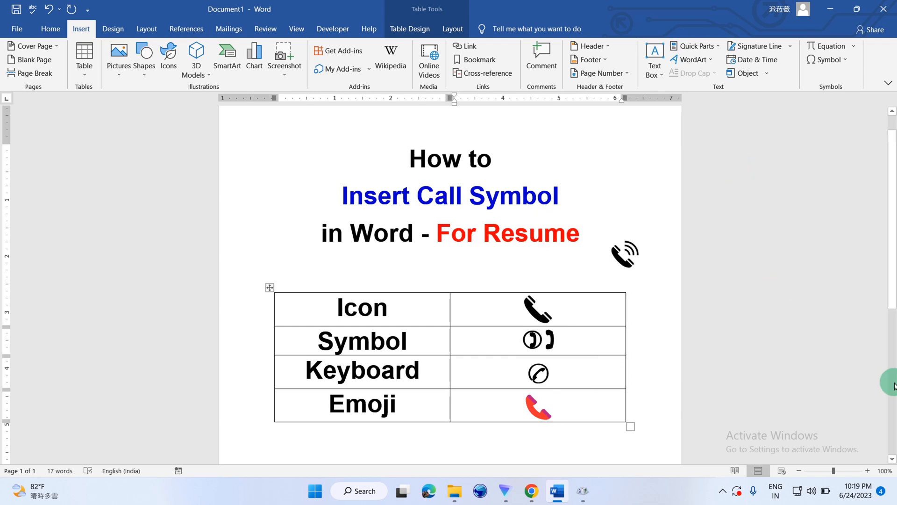
pyautogui.click(572, 405)
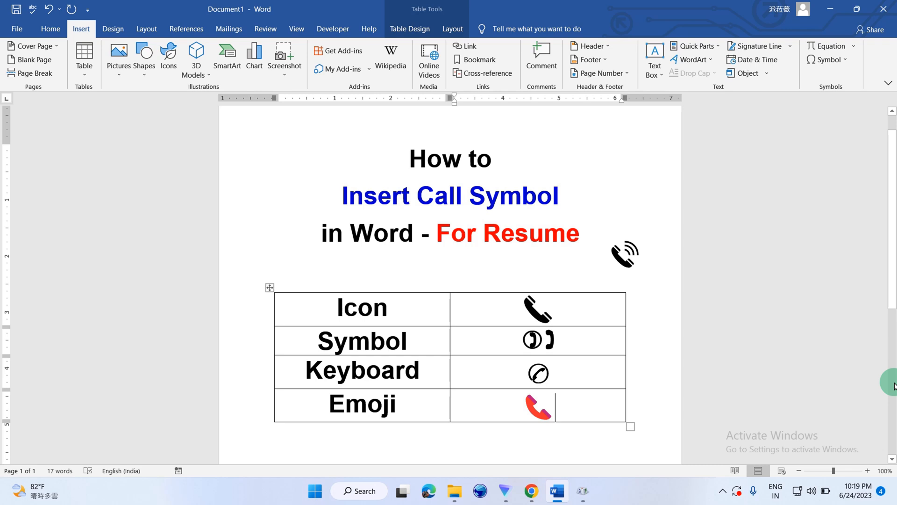